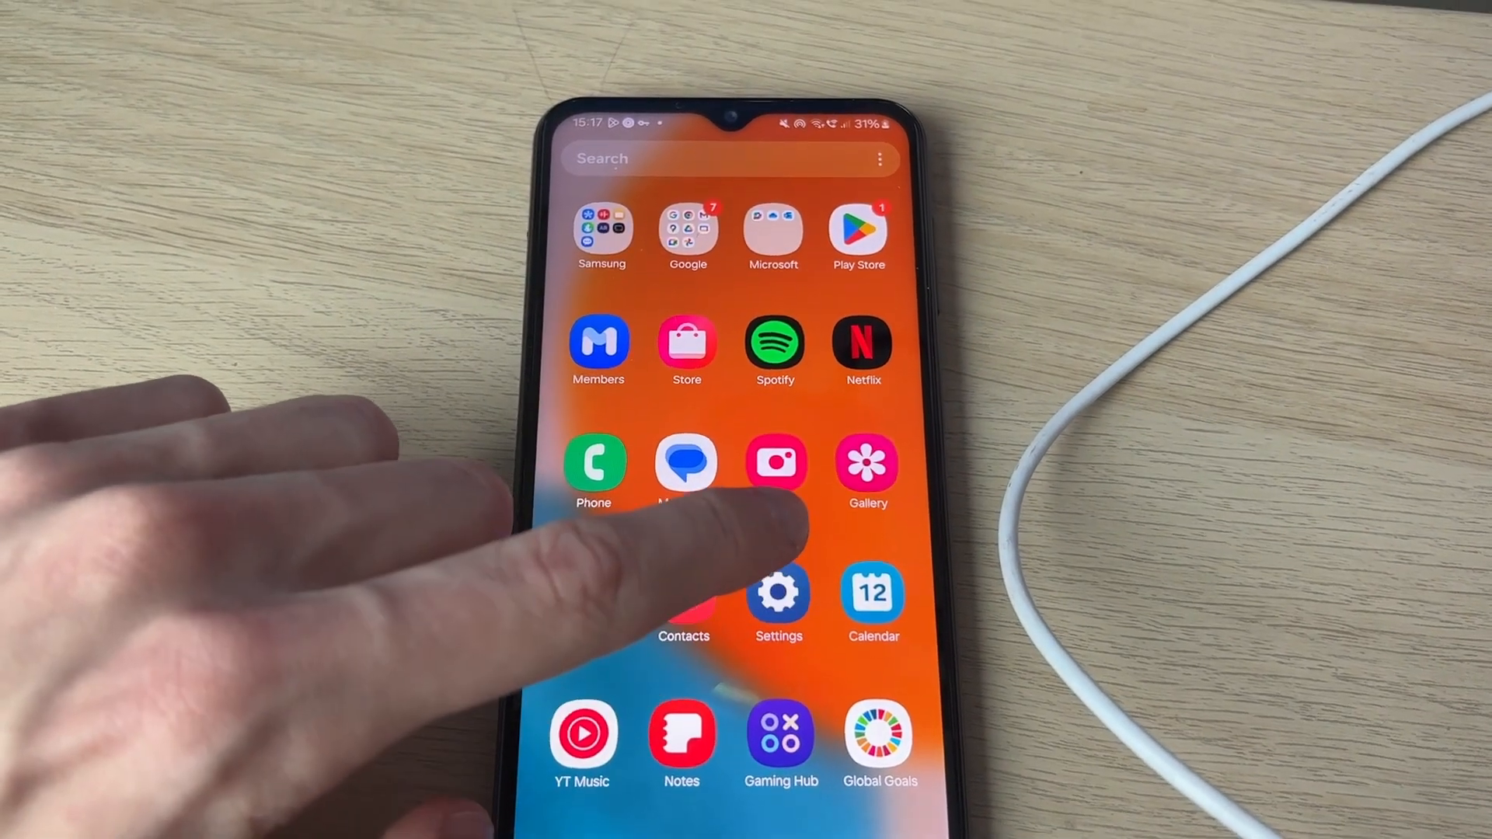
Step: Launch Settings from the home screen and go to the Connections page
{"action": "left_click", "coordinate": [777, 595]}
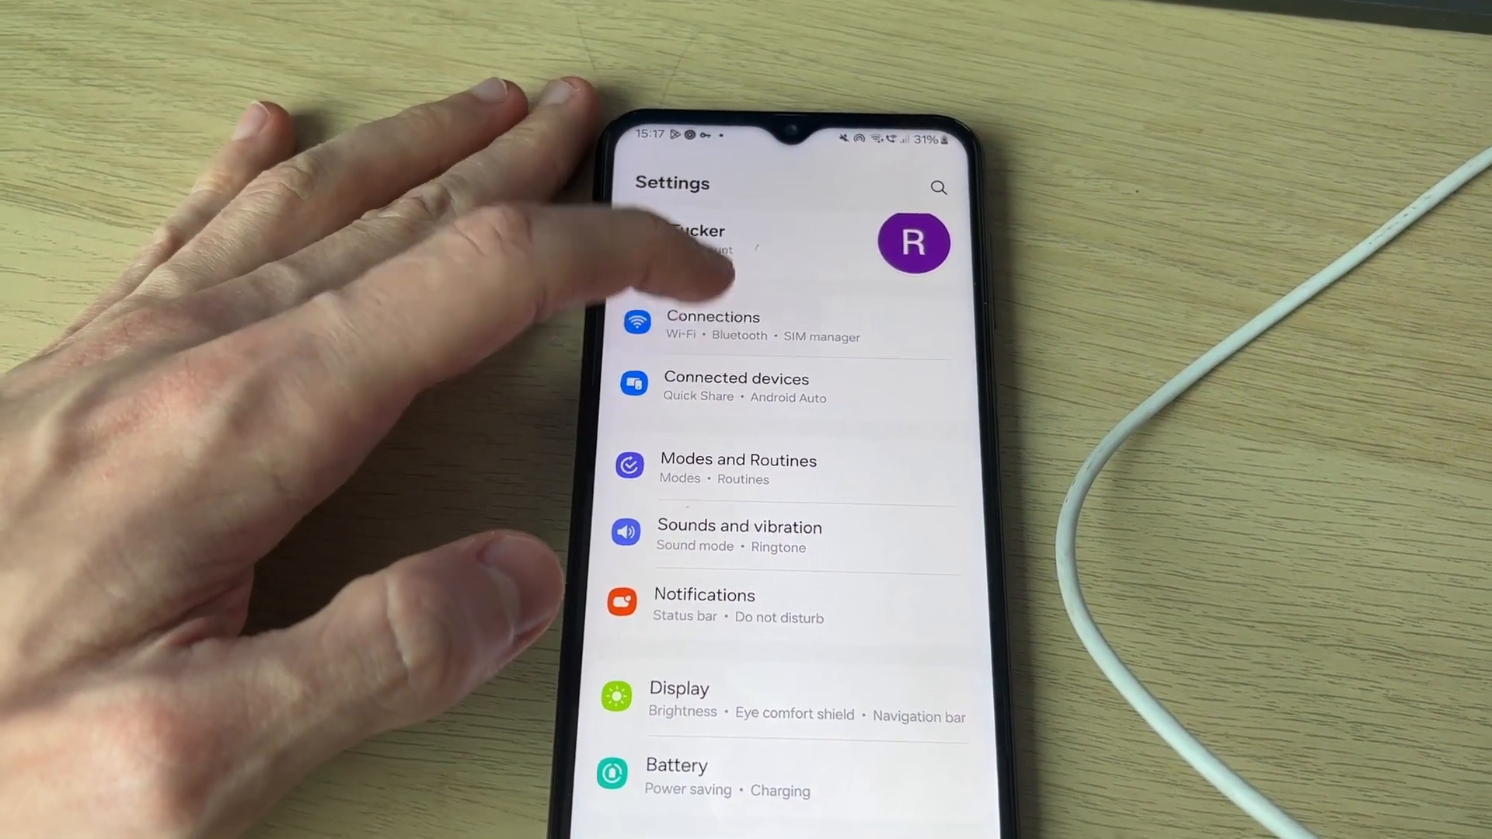
{"action": "left_click", "coordinate": [713, 326]}
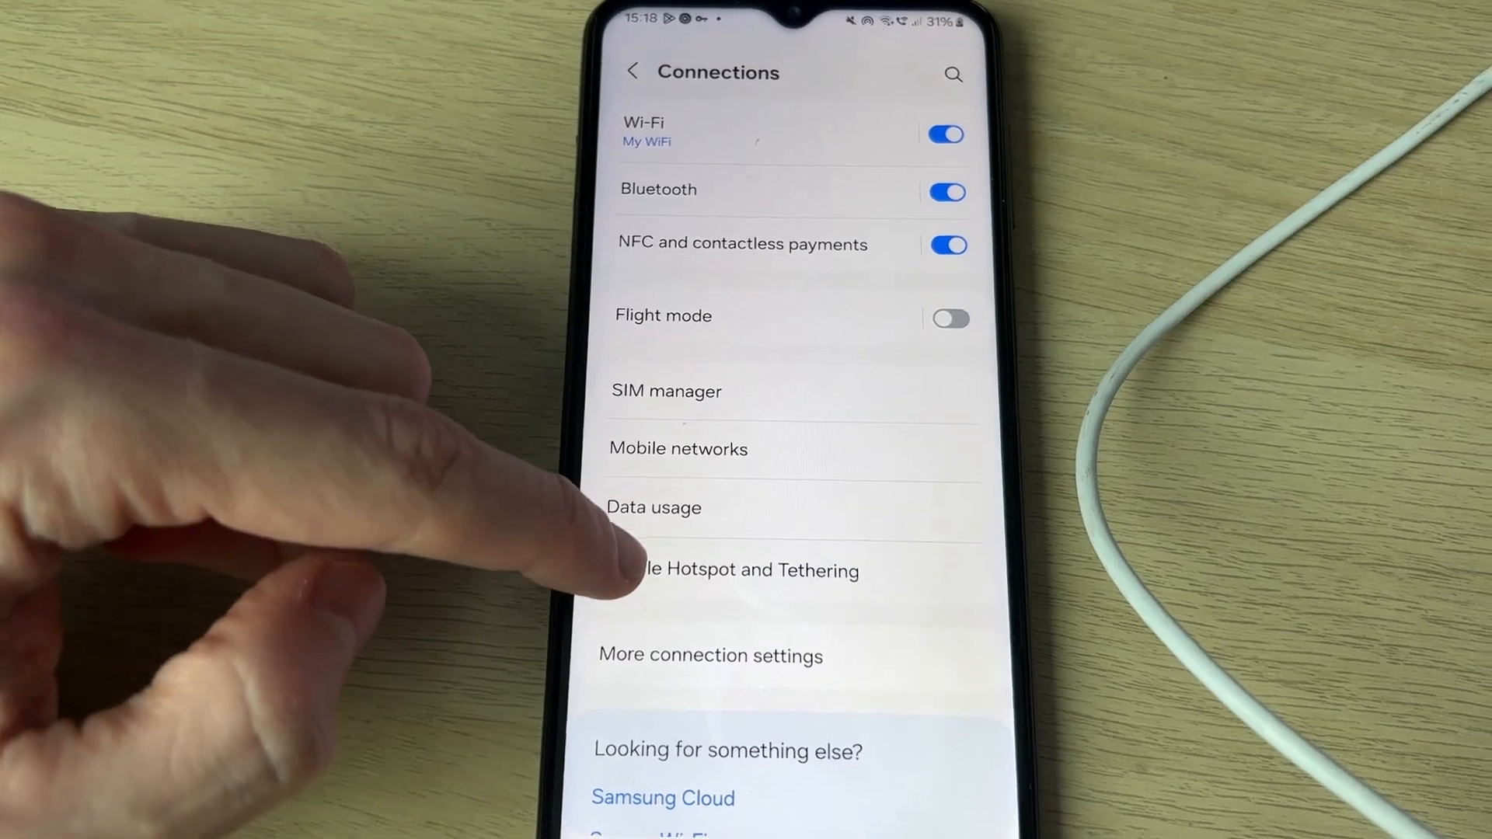
Step: Turn on the USB tethering toggle under Mobile Hotspot and Tethering
{"action": "left_click", "coordinate": [733, 570]}
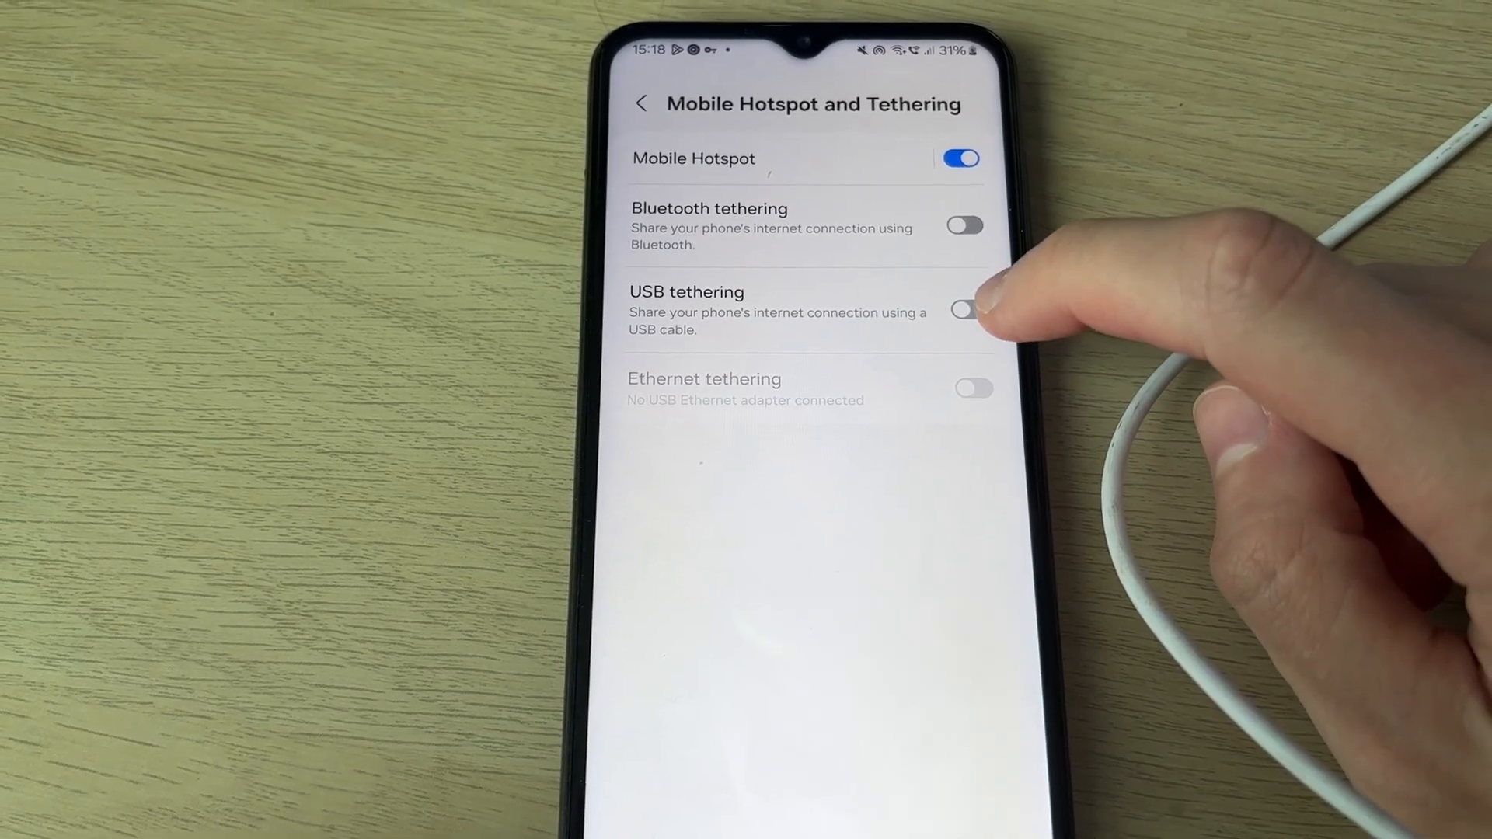
{"action": "left_click", "coordinate": [963, 310]}
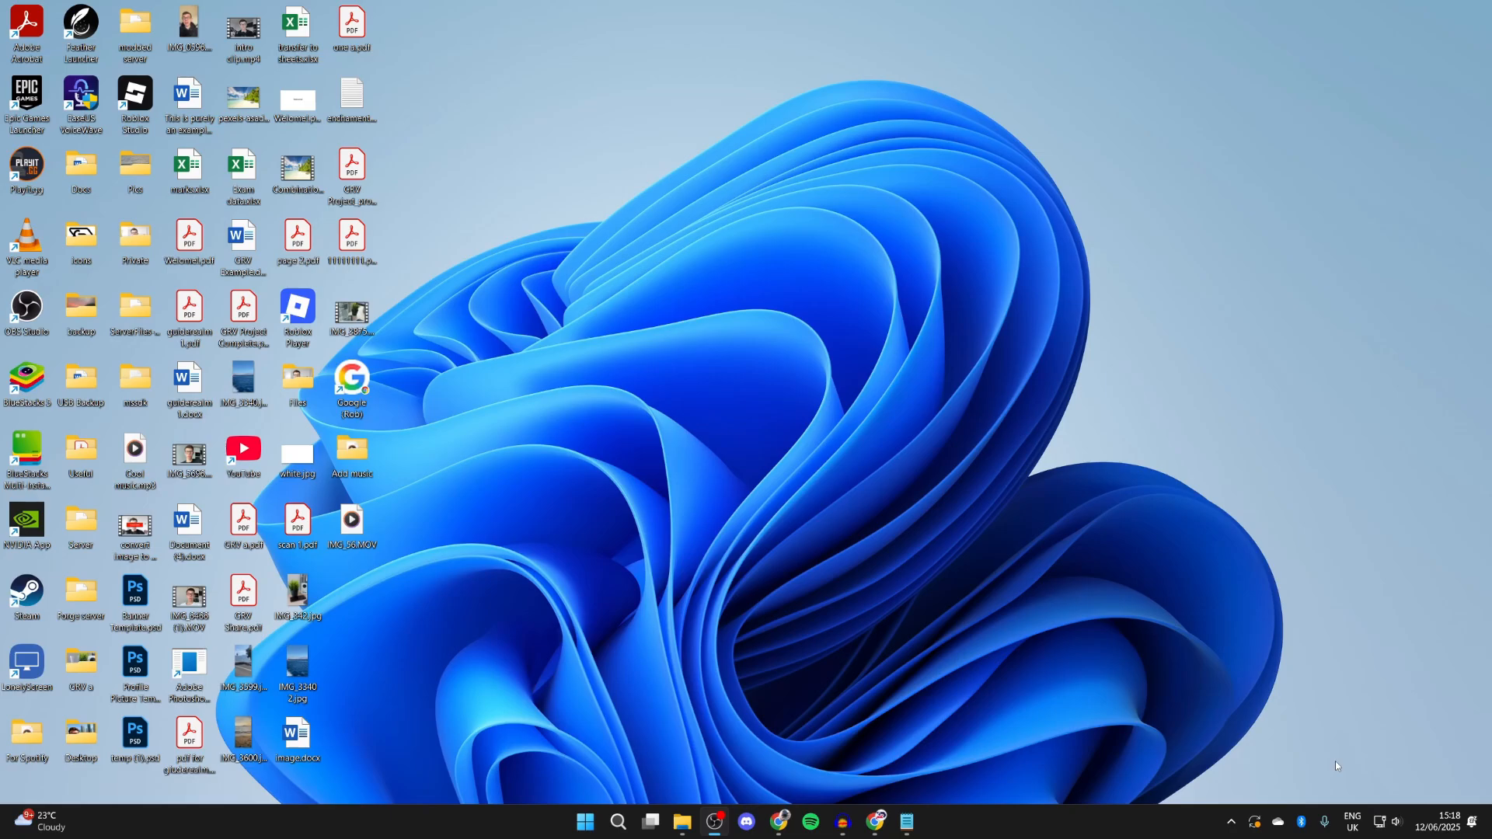
{"action": "mouse_move", "coordinate": [1379, 822]}
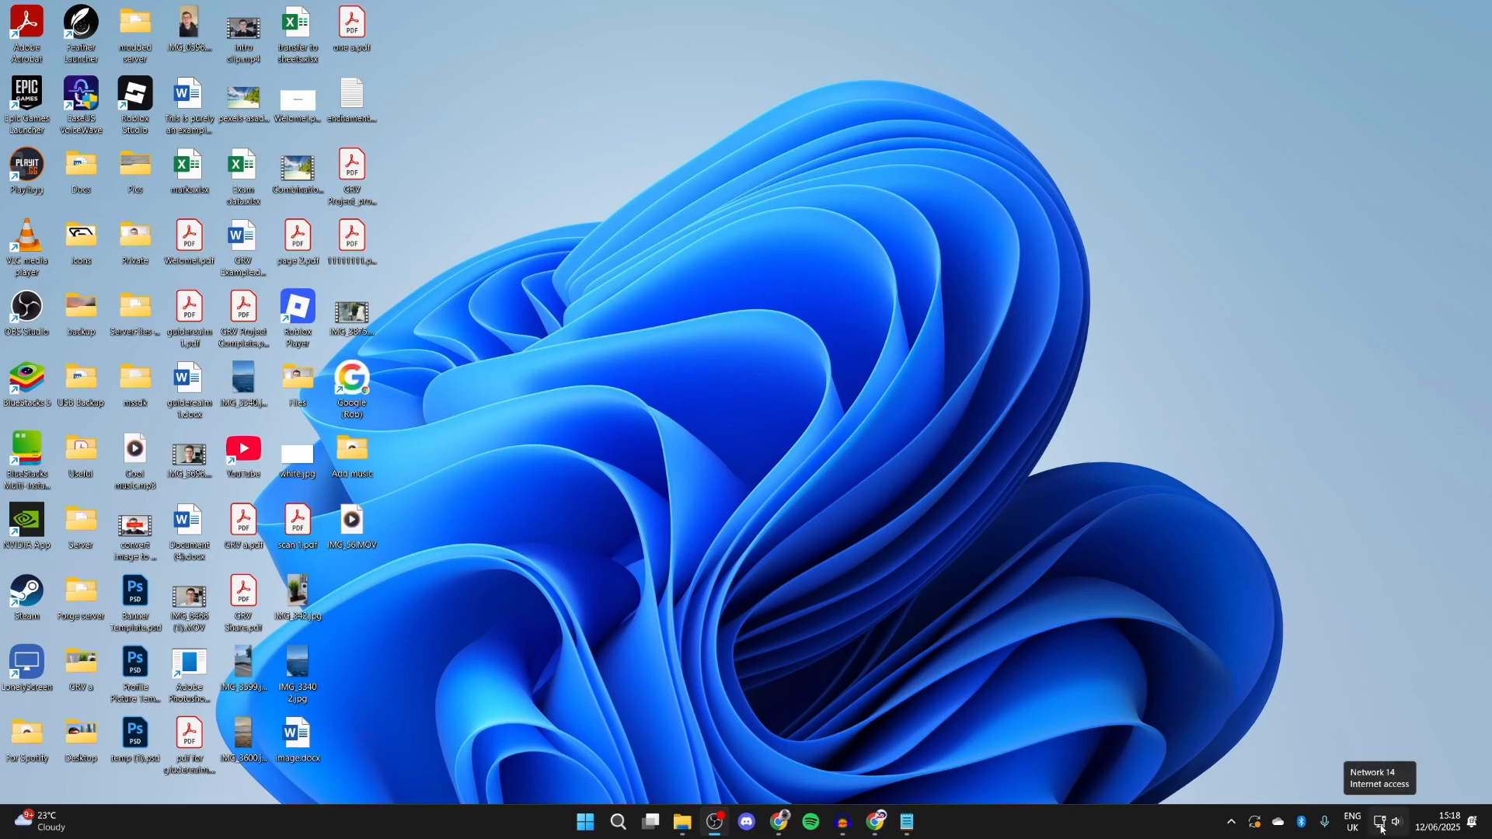